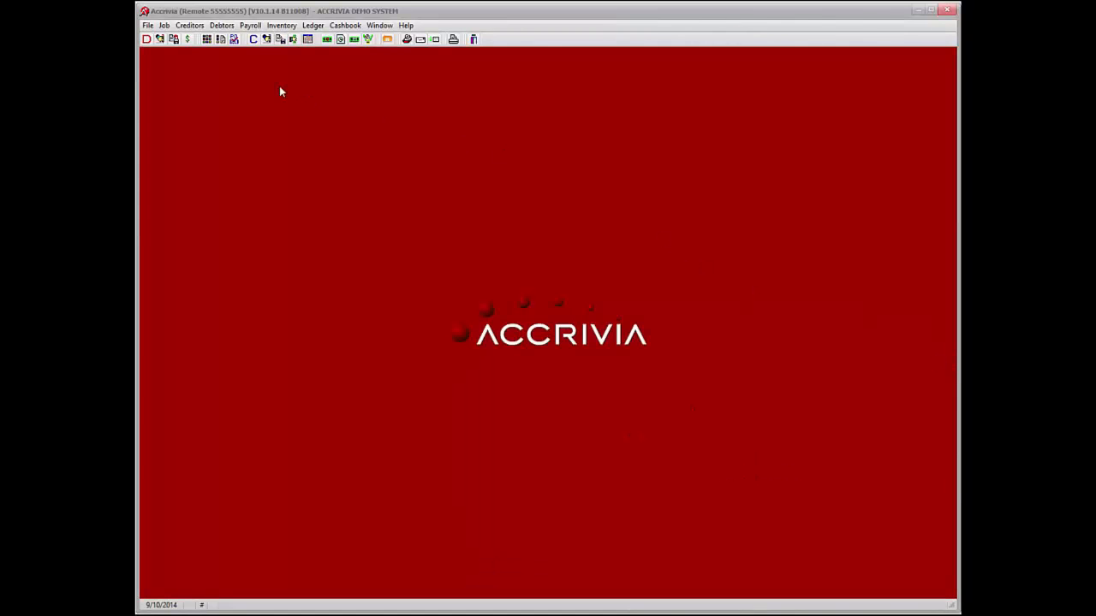
# Reach the QUOTES automated task's Trigger page showing its daily 06:00 AM schedule.
pyautogui.click(152, 37)
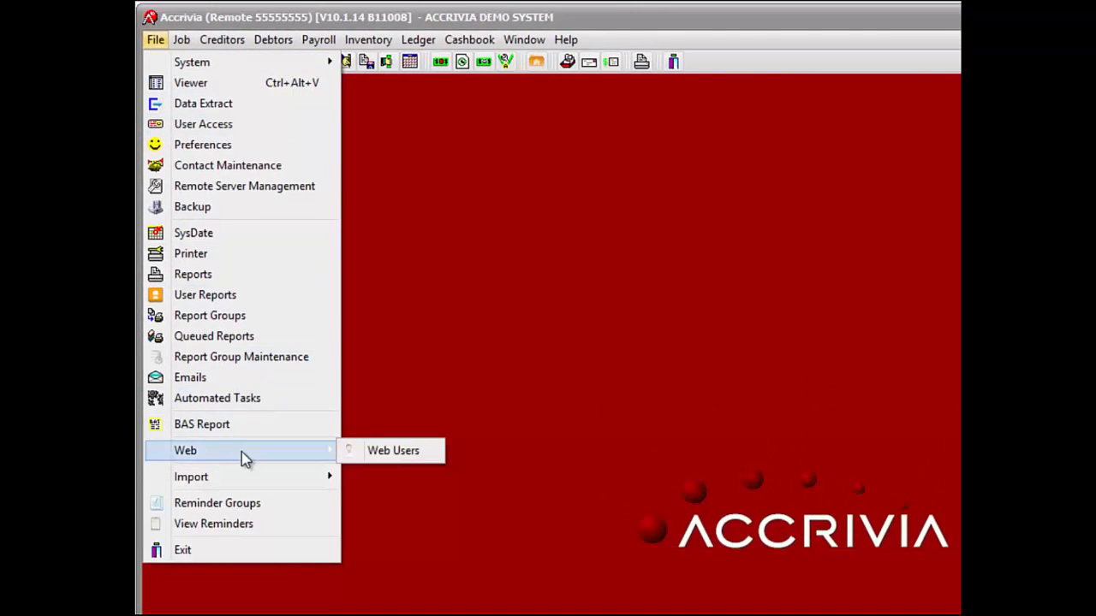
pyautogui.click(216, 397)
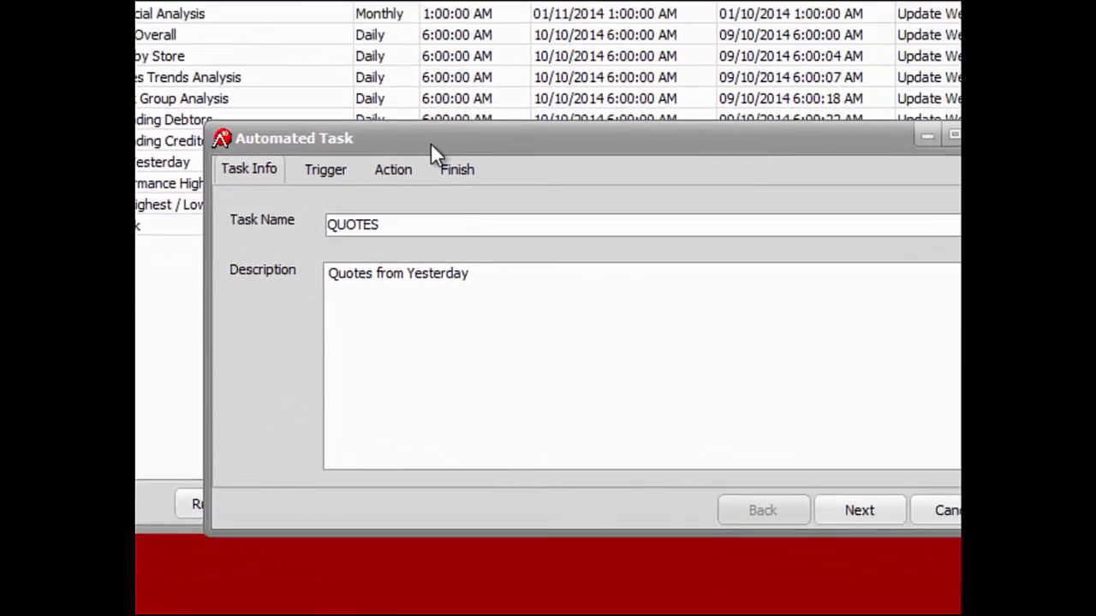
pyautogui.click(860, 510)
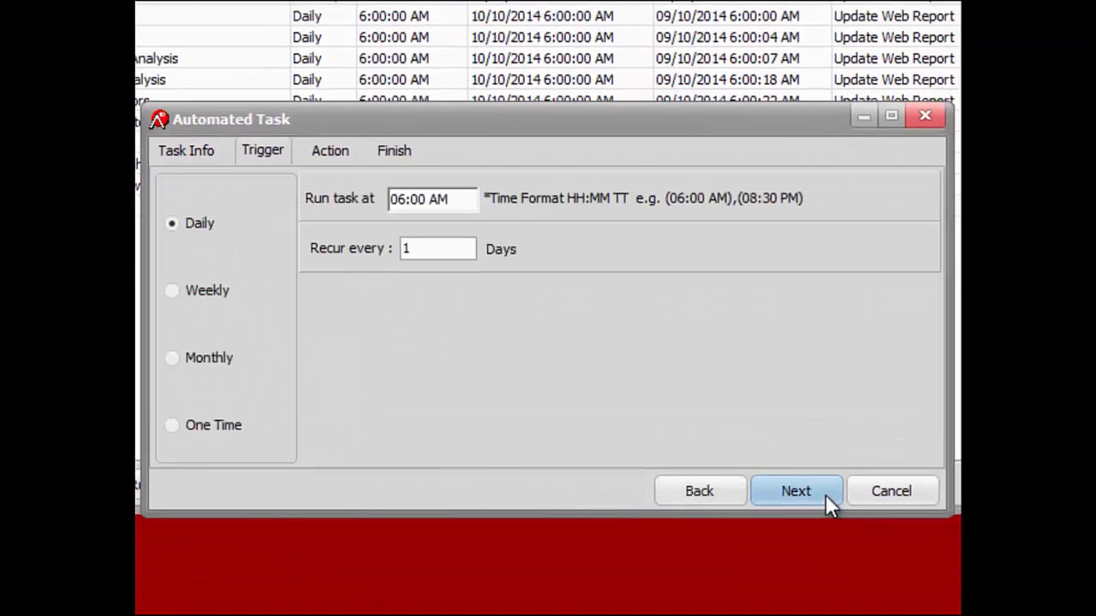
pyautogui.moveTo(601, 250)
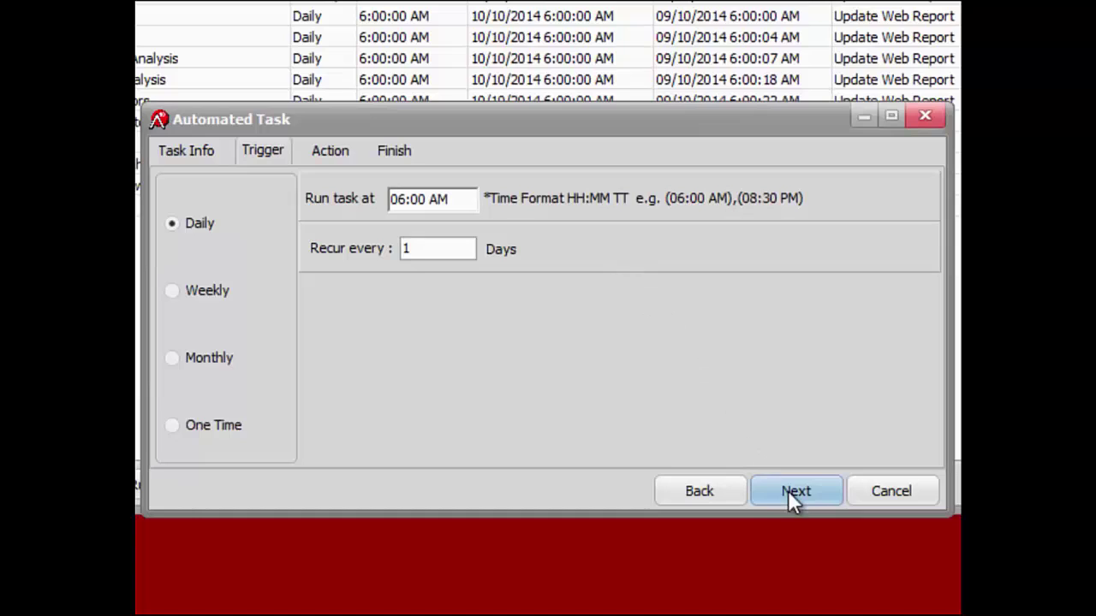
# Review the QUOTES action: update web report 897 with quote thresholds 10.00, 20.00 and 16.00.
pyautogui.click(794, 490)
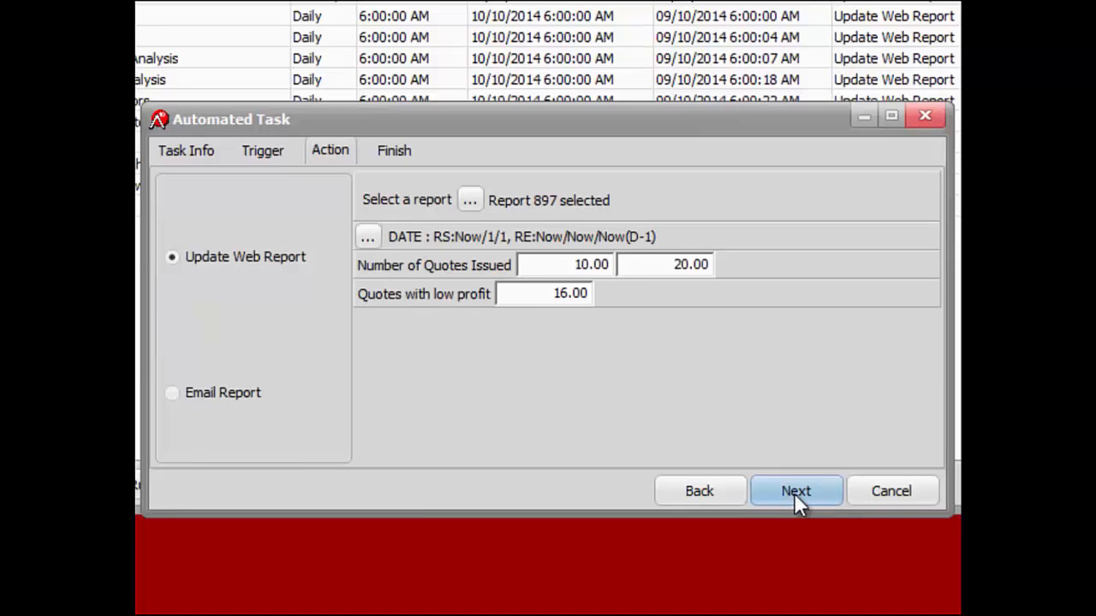
pyautogui.moveTo(616, 295)
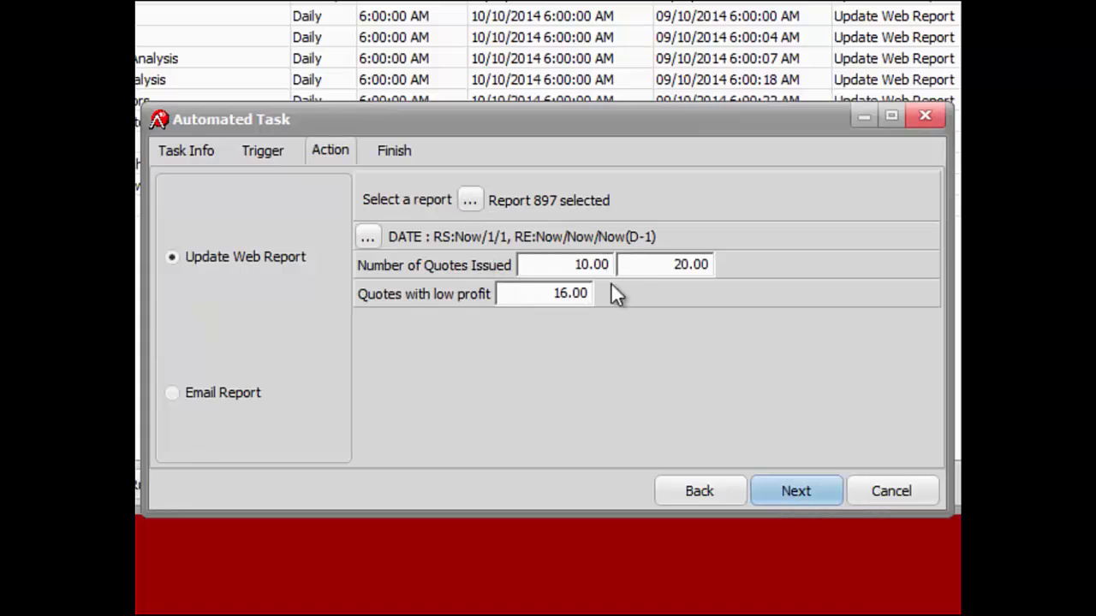
pyautogui.moveTo(625, 290)
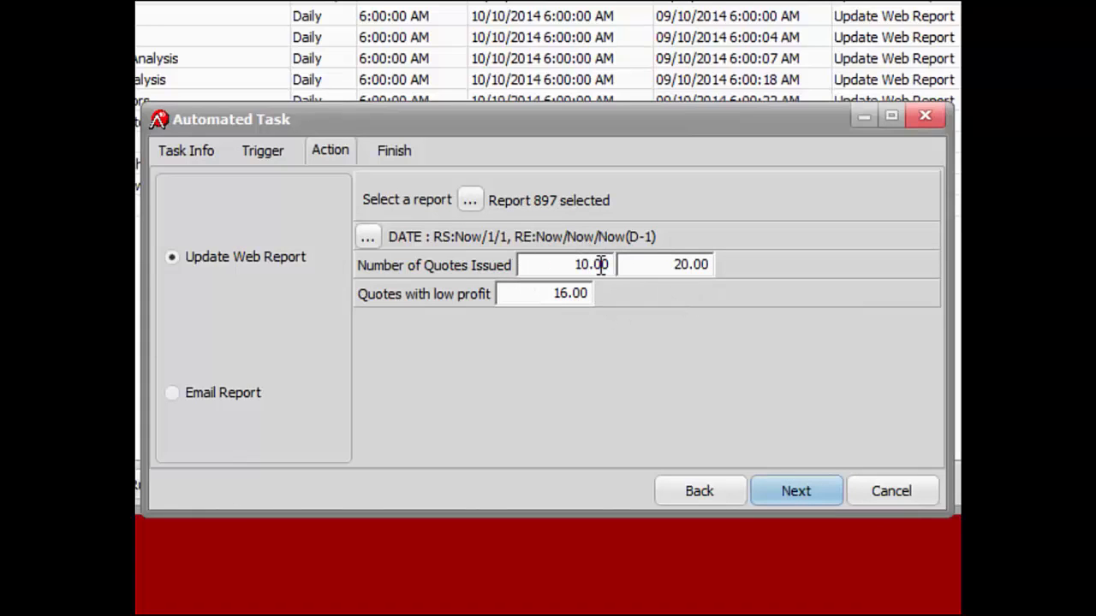
pyautogui.moveTo(446, 276)
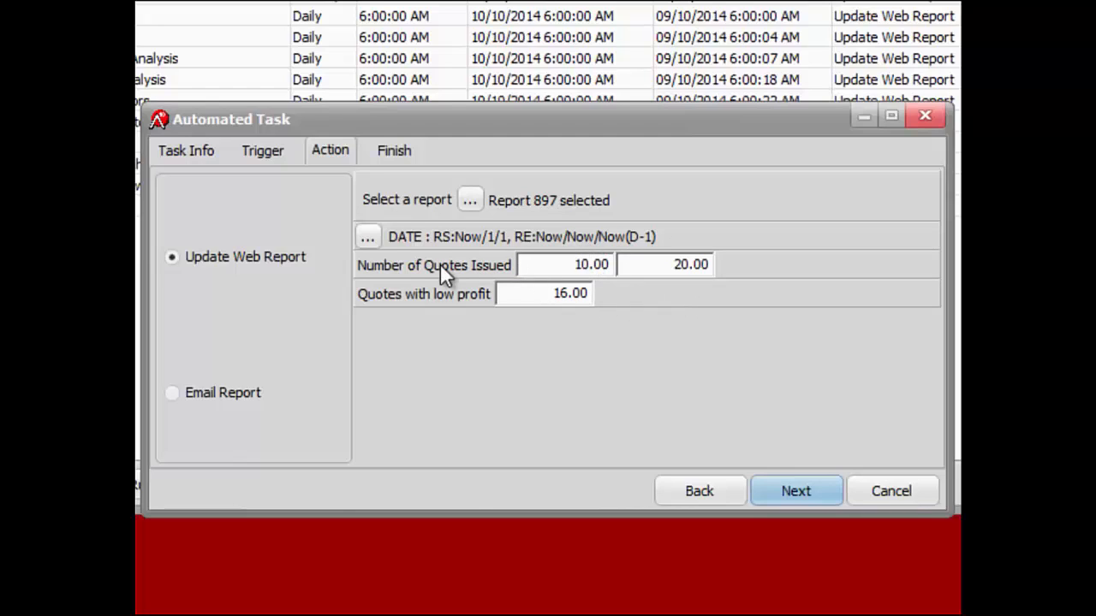
pyautogui.moveTo(564, 264)
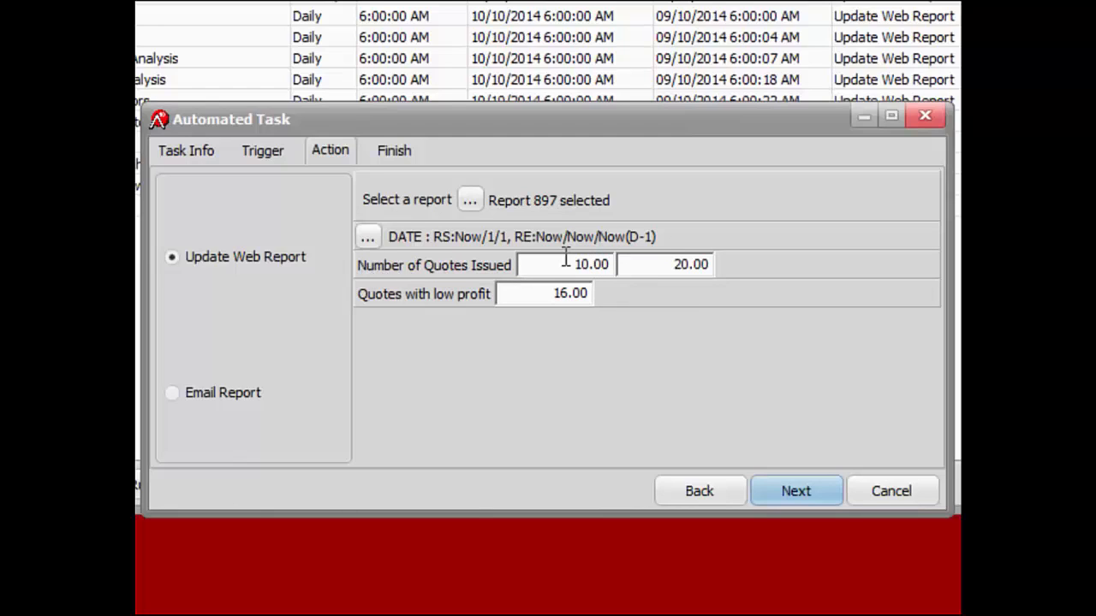
pyautogui.moveTo(690, 263)
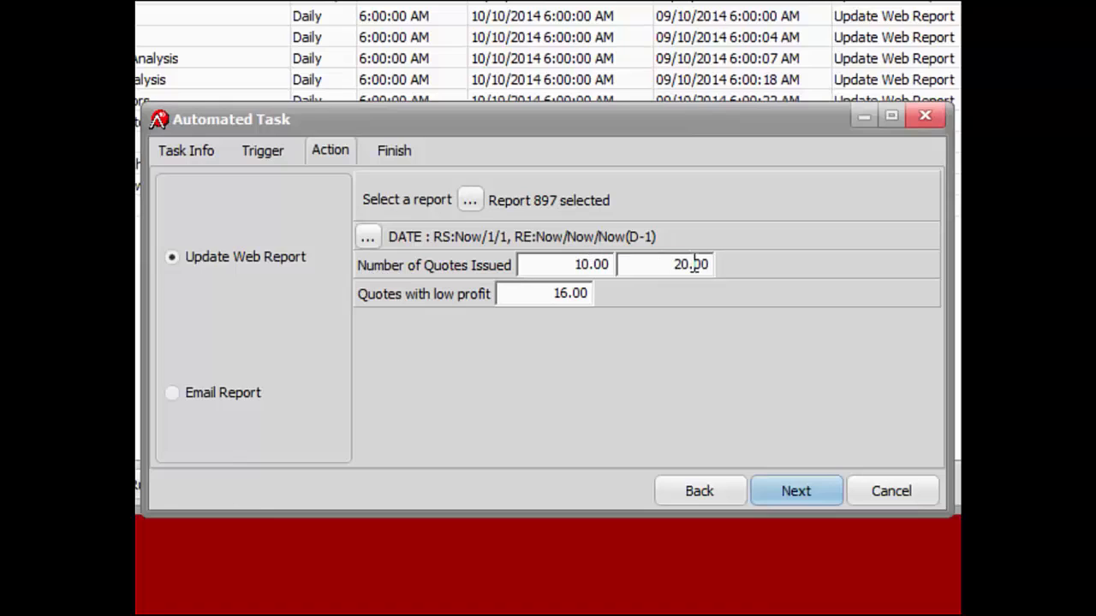
pyautogui.moveTo(767, 332)
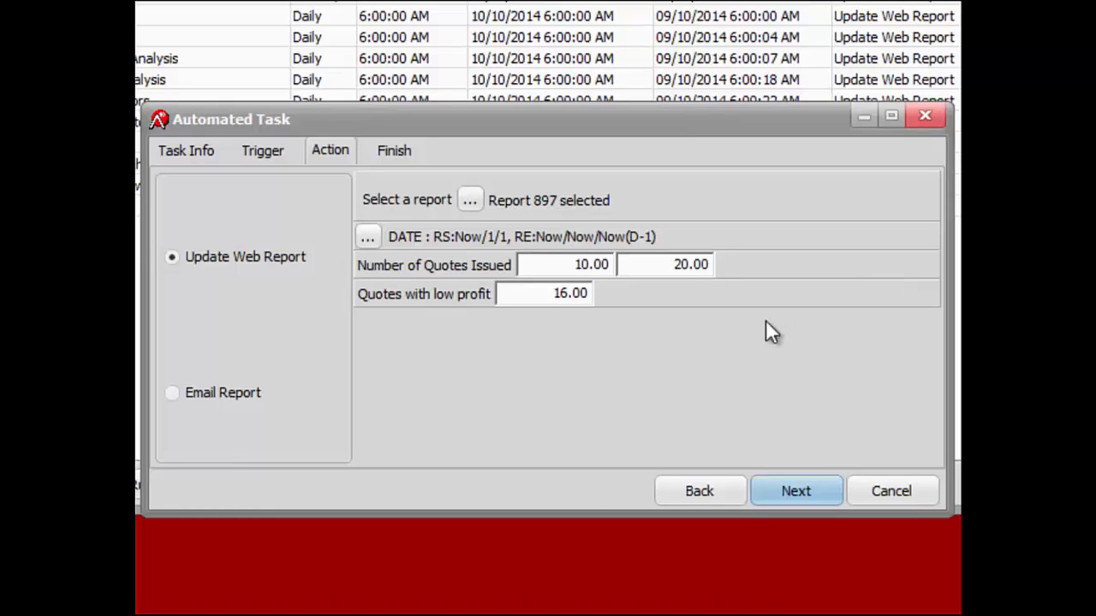
pyautogui.click(568, 264)
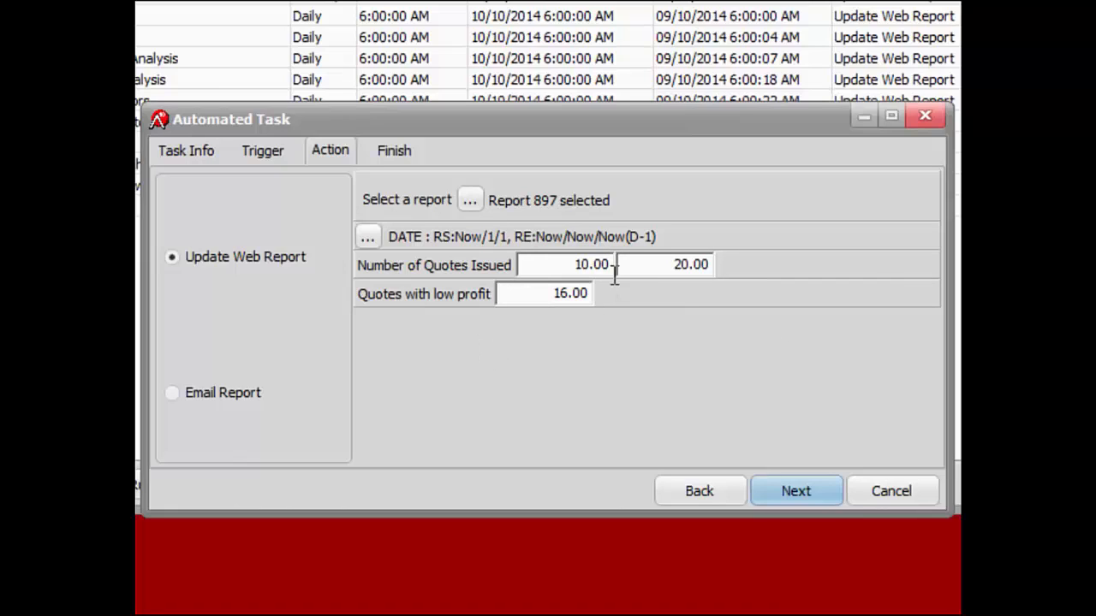
pyautogui.moveTo(570, 355)
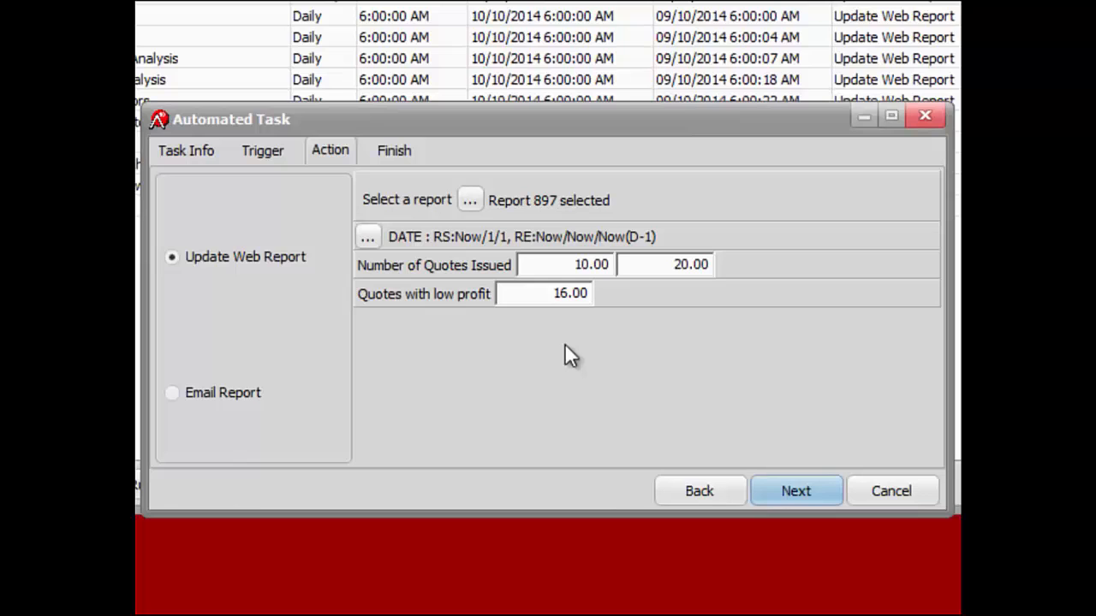
pyautogui.moveTo(488, 272)
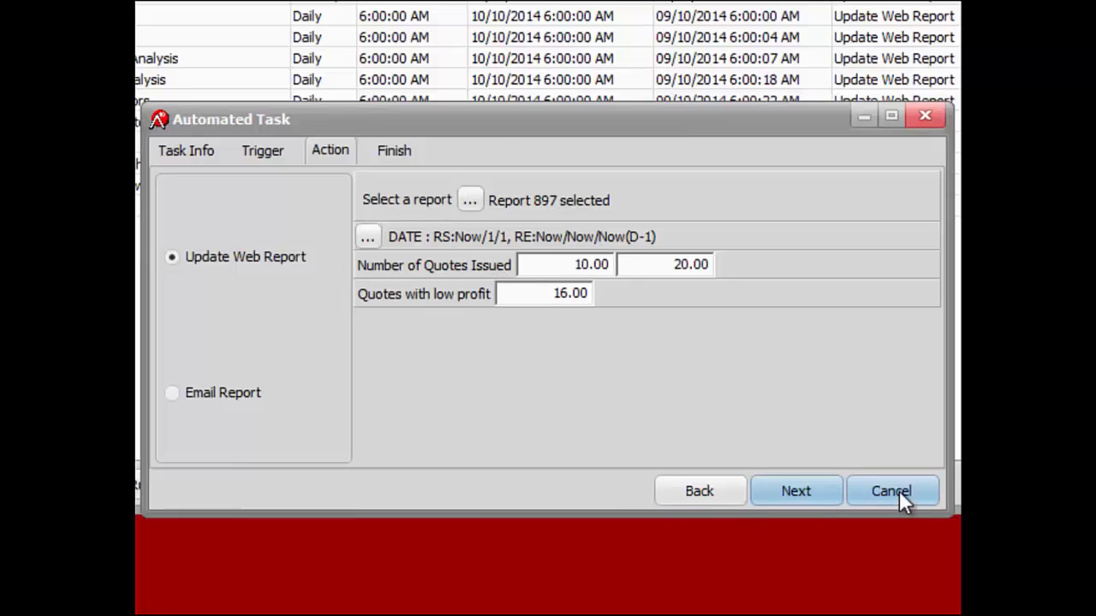
# Discard the QUOTES task and begin a new task named 'Weekly Sales' with a week's-sales description.
pyautogui.click(892, 490)
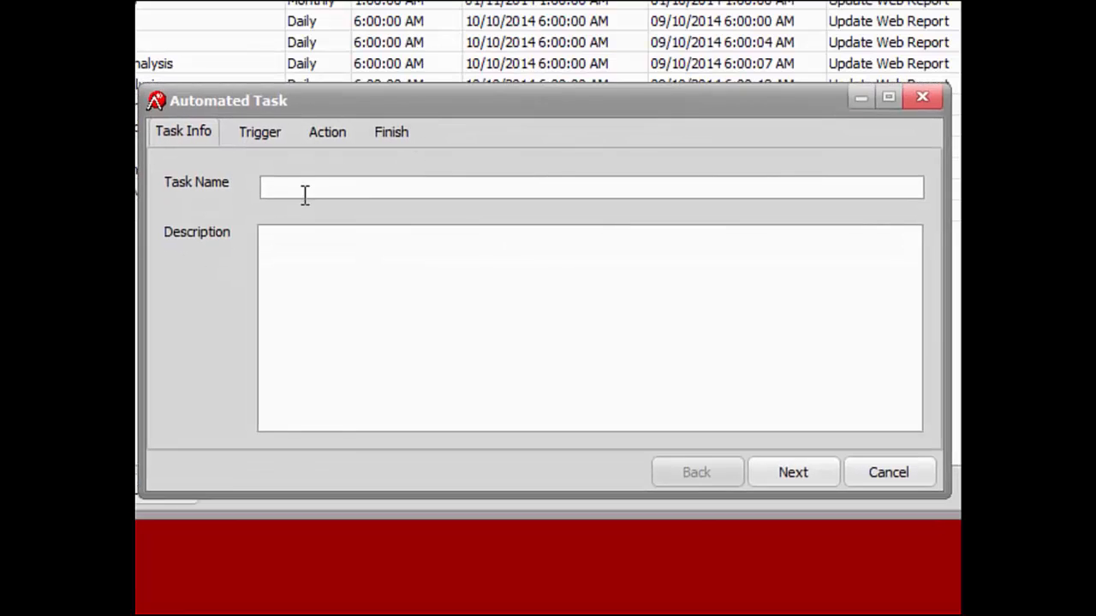
pyautogui.write('Weekly Sales')
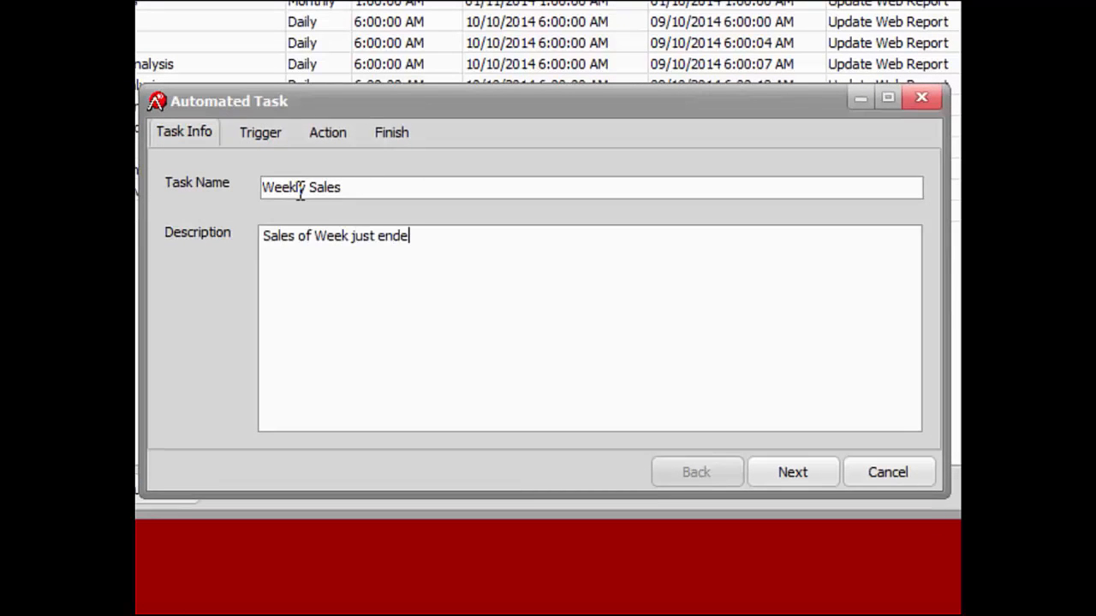
# Schedule Weekly Sales to run weekly on Fridays at 08:30 PM.
pyautogui.click(793, 473)
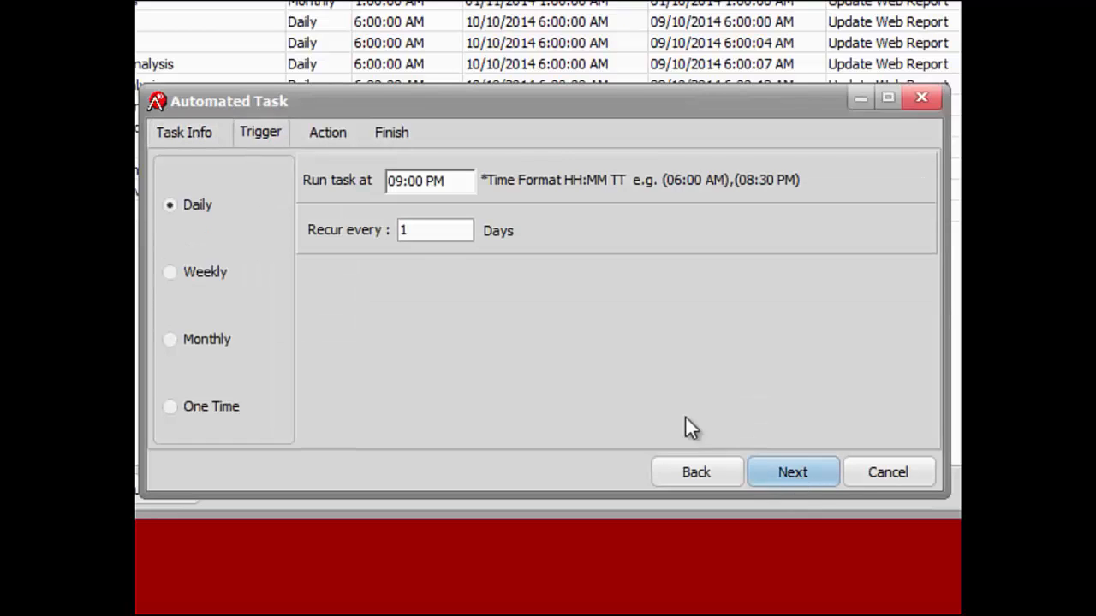
pyautogui.click(169, 271)
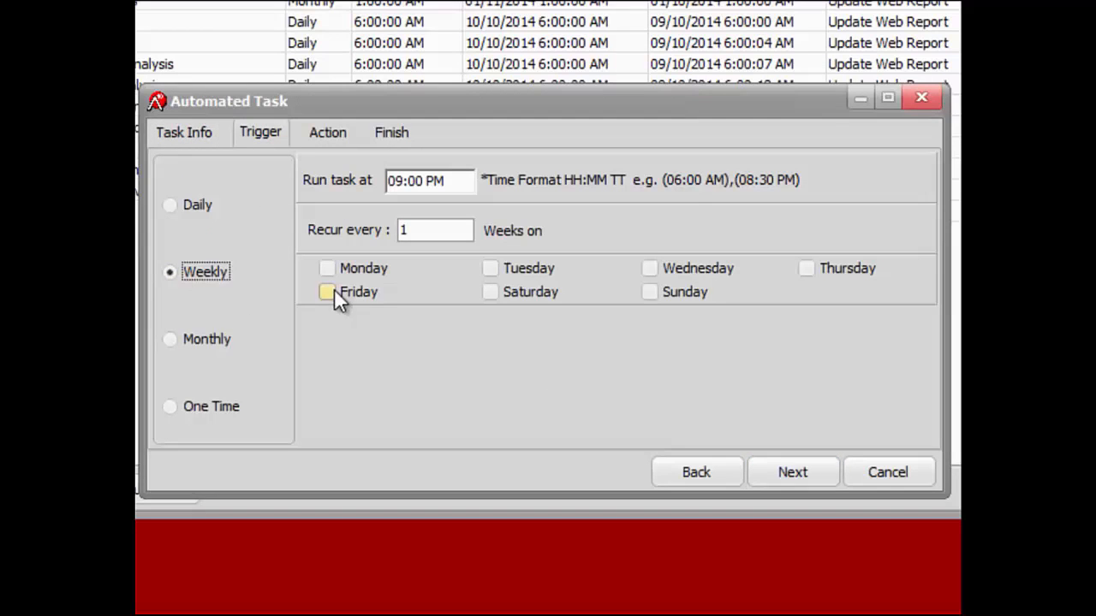
pyautogui.click(325, 291)
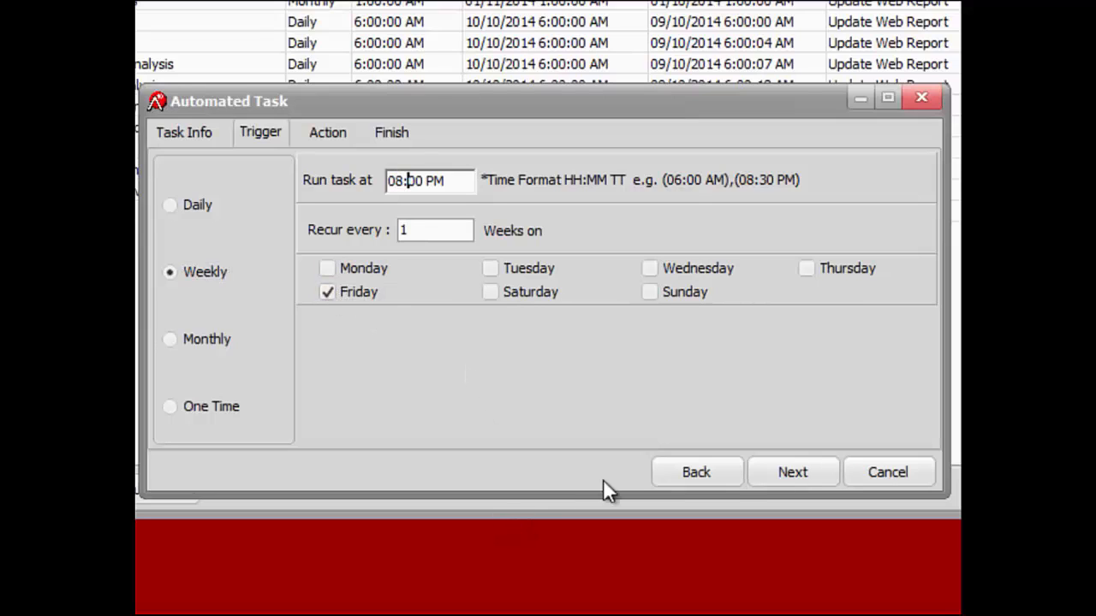
pyautogui.click(793, 472)
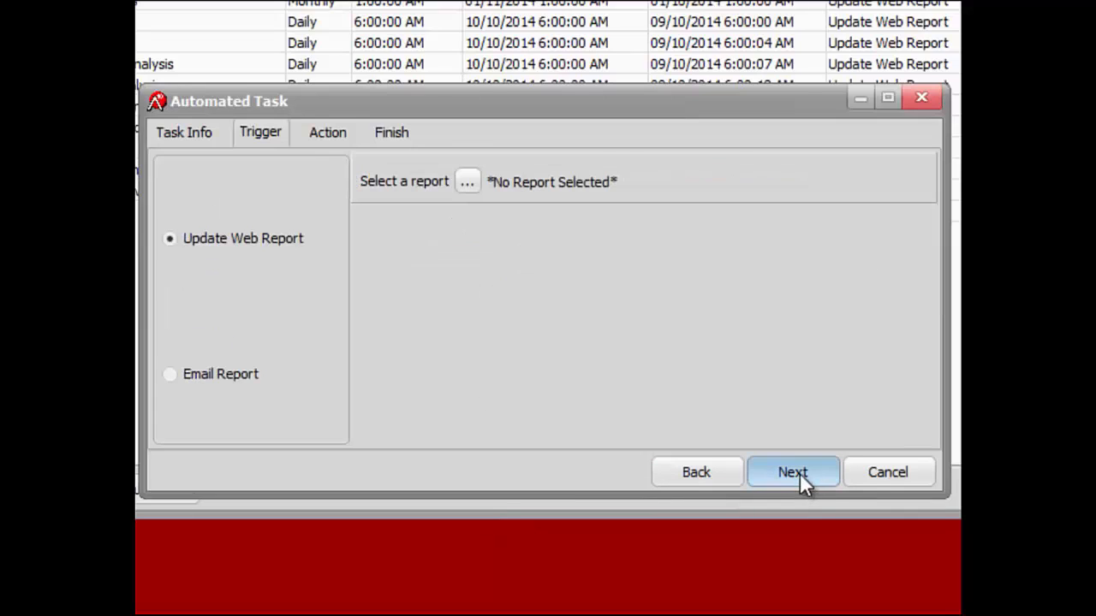
# Select report 749 from the Debt-Sales#1 group as the report to email.
pyautogui.click(168, 374)
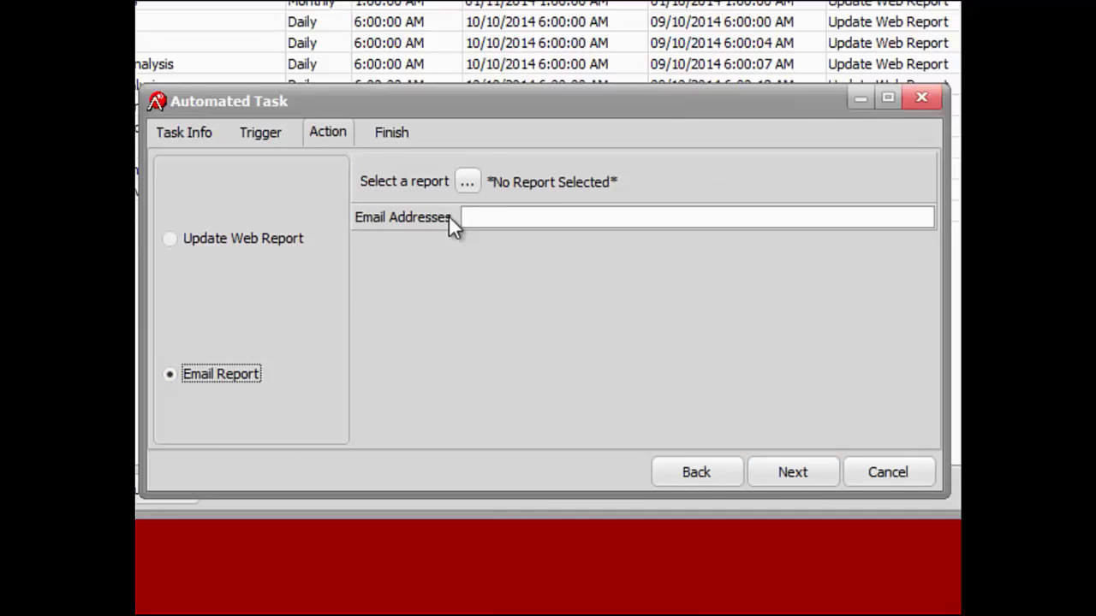
pyautogui.click(466, 182)
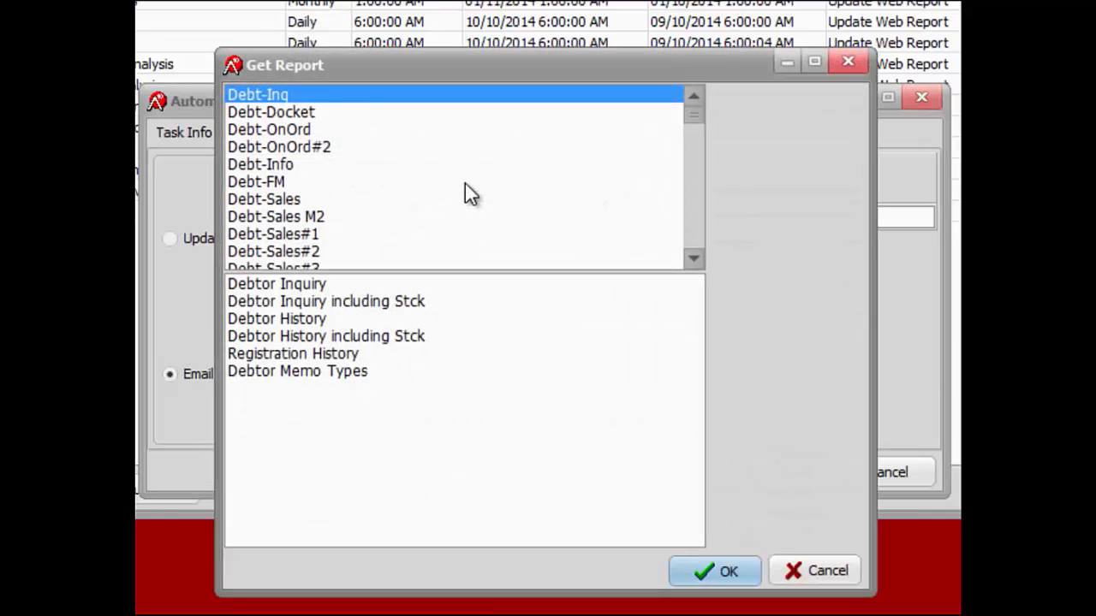
pyautogui.click(274, 233)
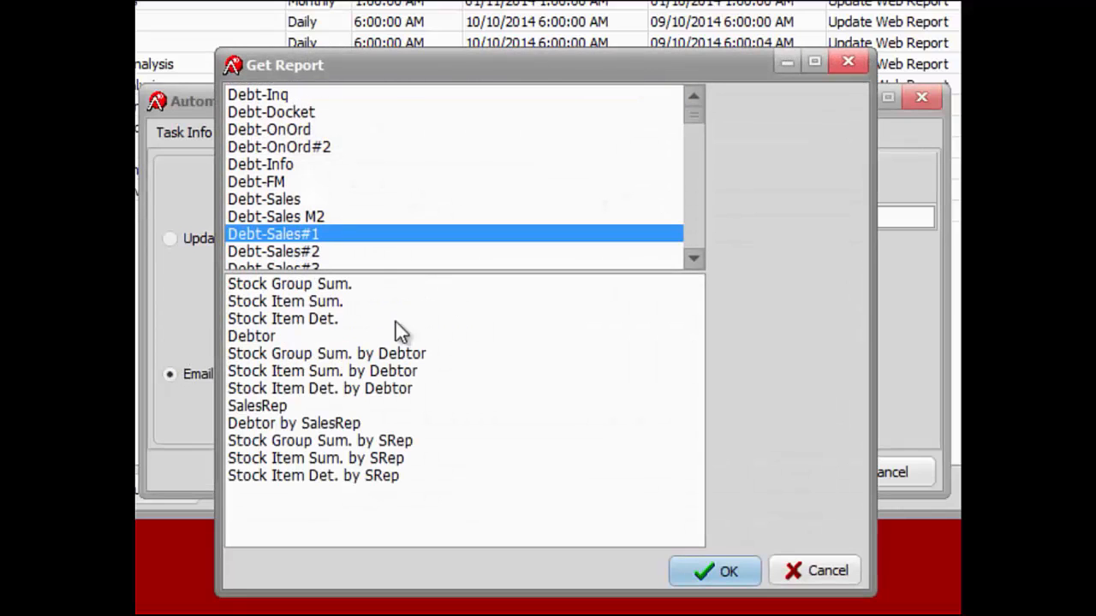
pyautogui.click(252, 336)
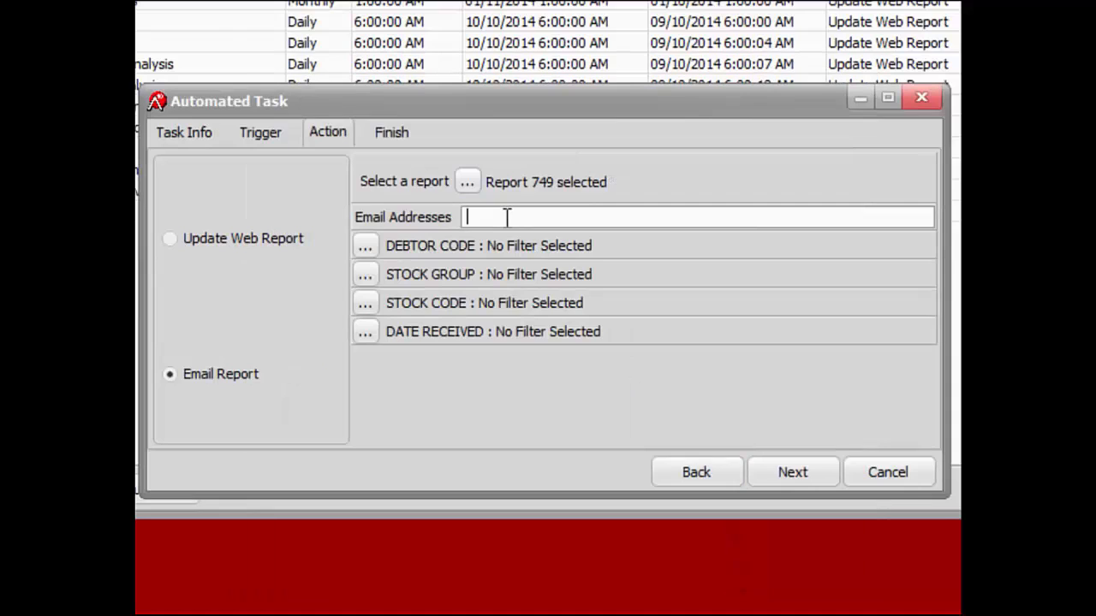
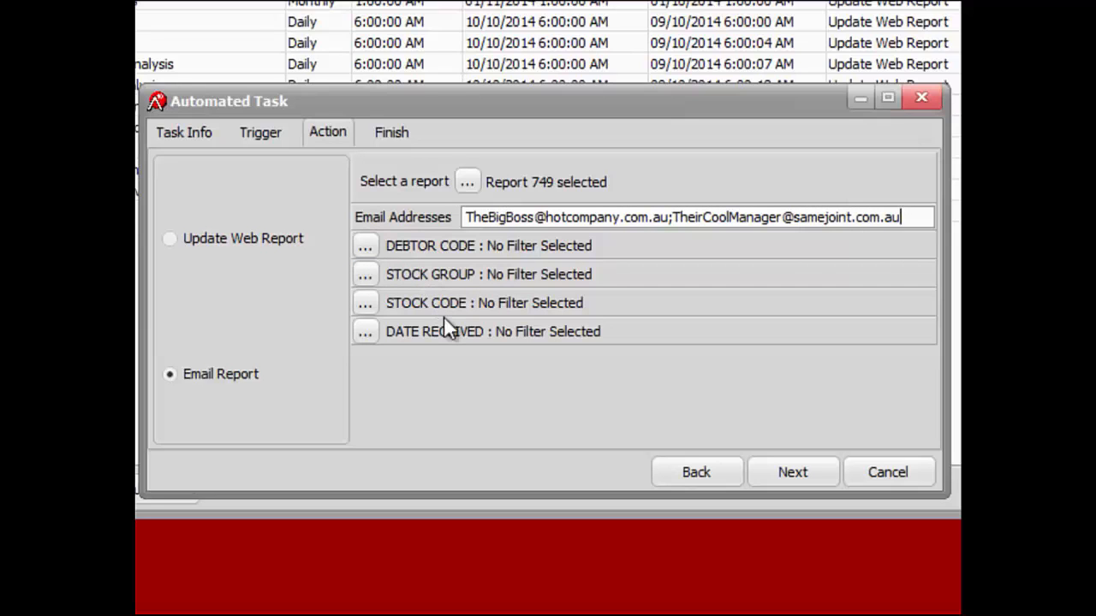
pyautogui.click(365, 274)
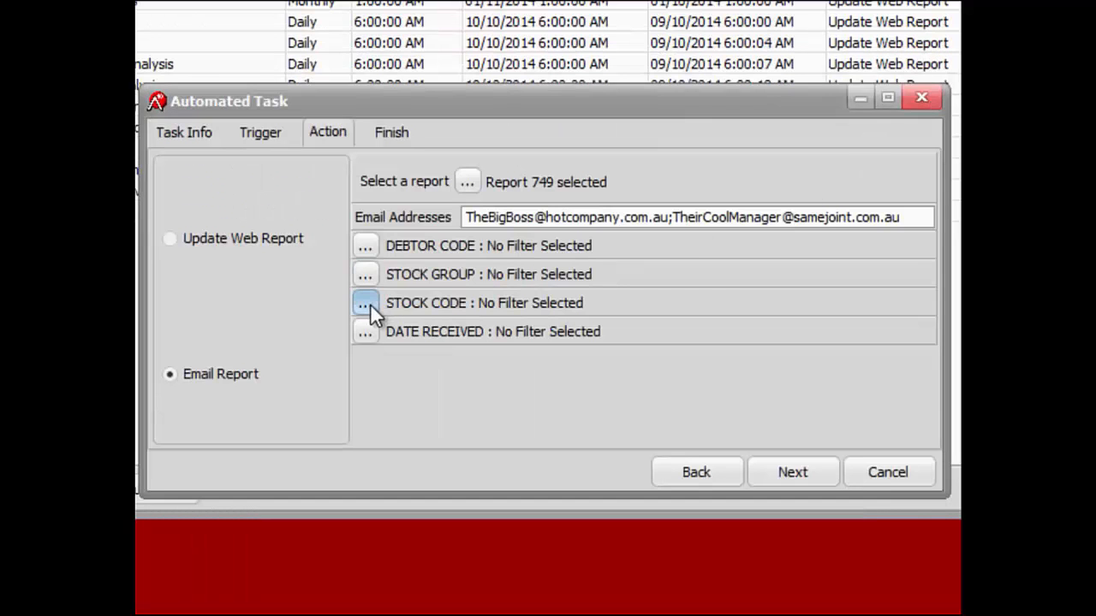
pyautogui.click(365, 303)
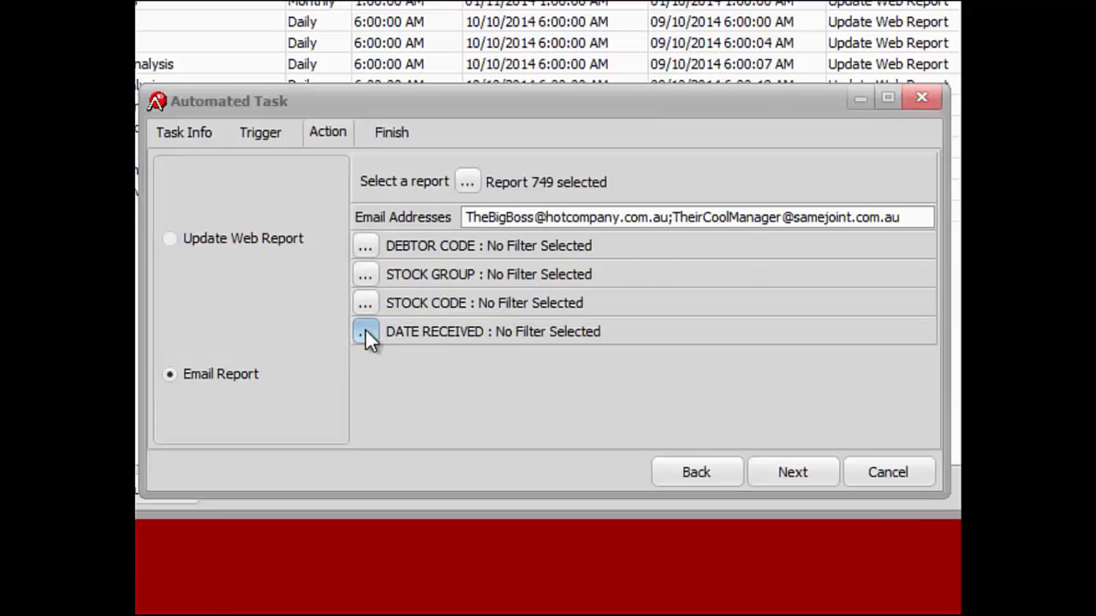
# Set DATE RECEIVED to a range from Day -4 through now, updating only the >= start, and accept it.
pyautogui.click(365, 332)
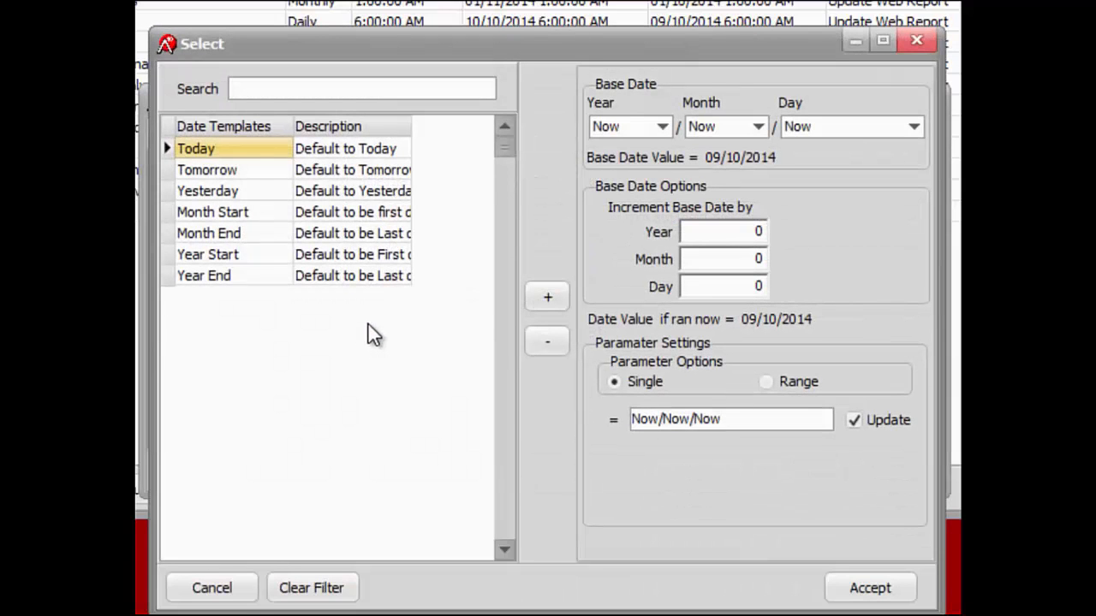
pyautogui.click(763, 380)
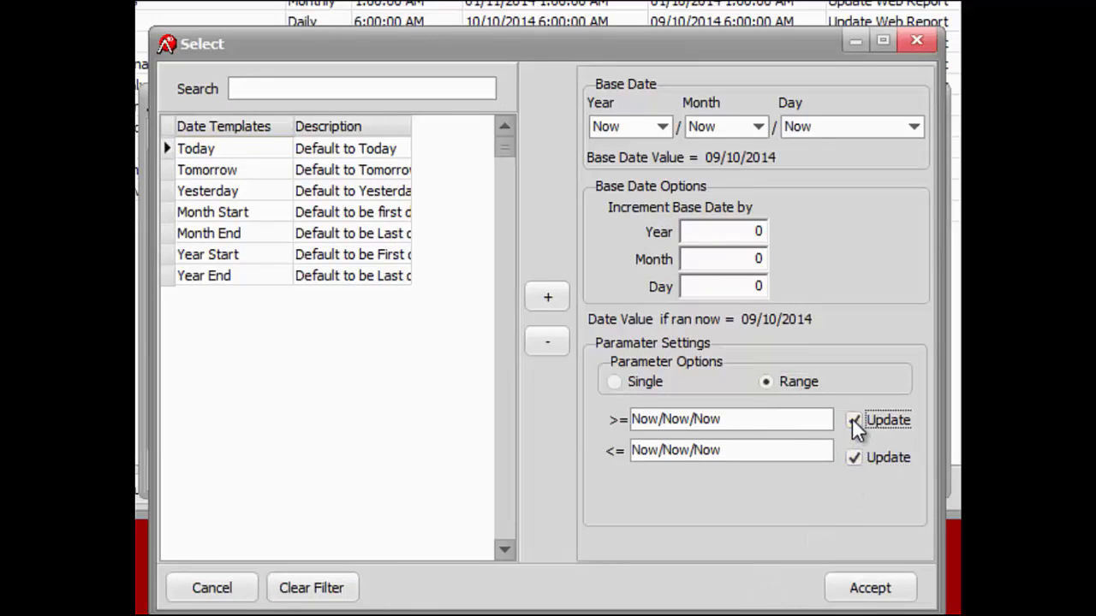
pyautogui.click(853, 418)
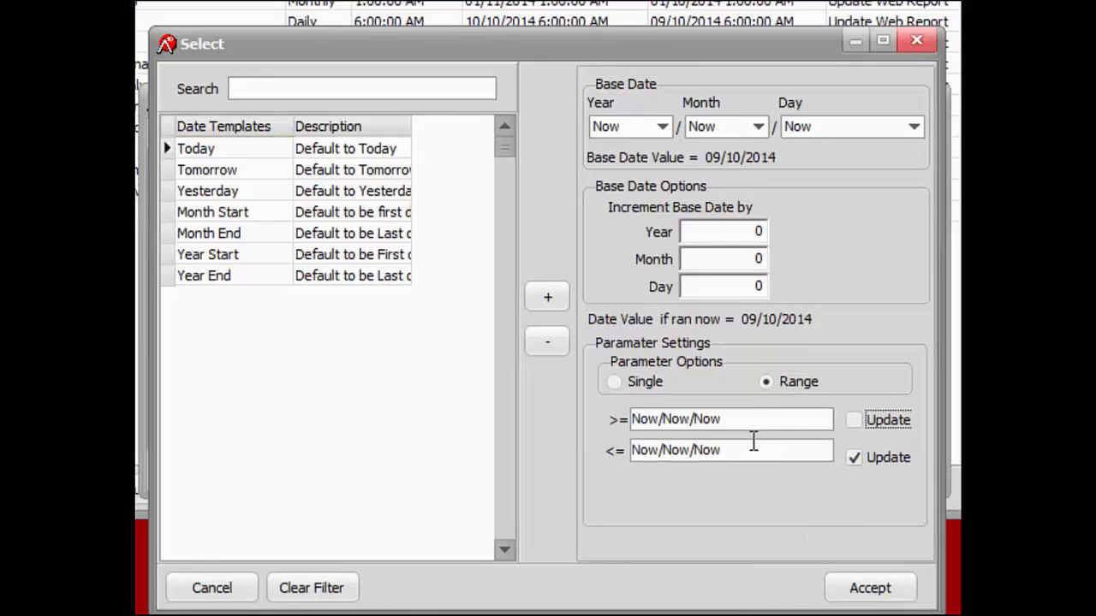
pyautogui.moveTo(647, 473)
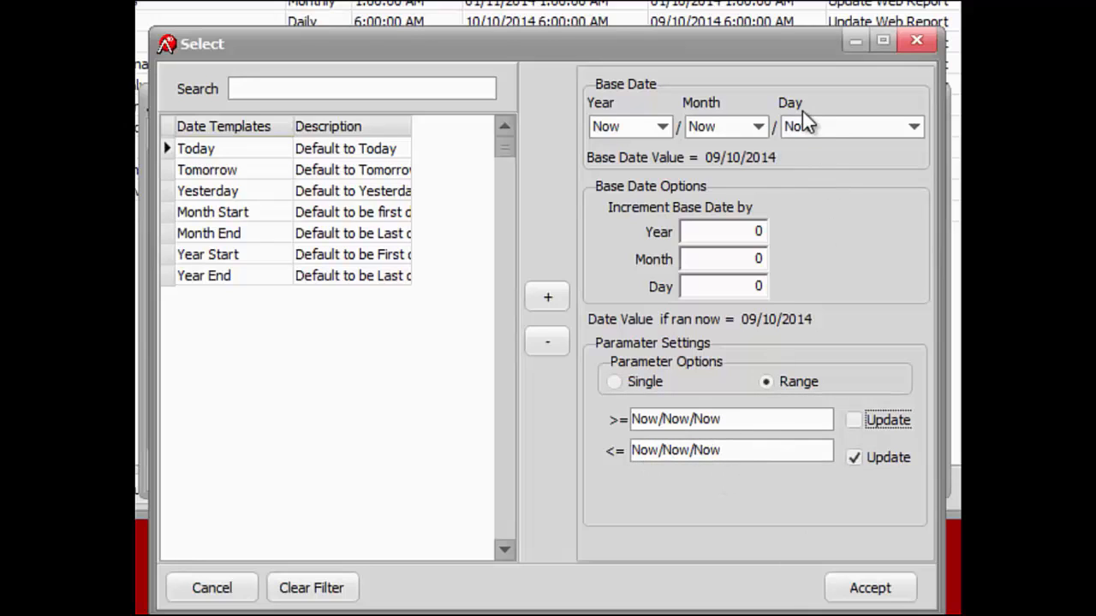
pyautogui.moveTo(808, 141)
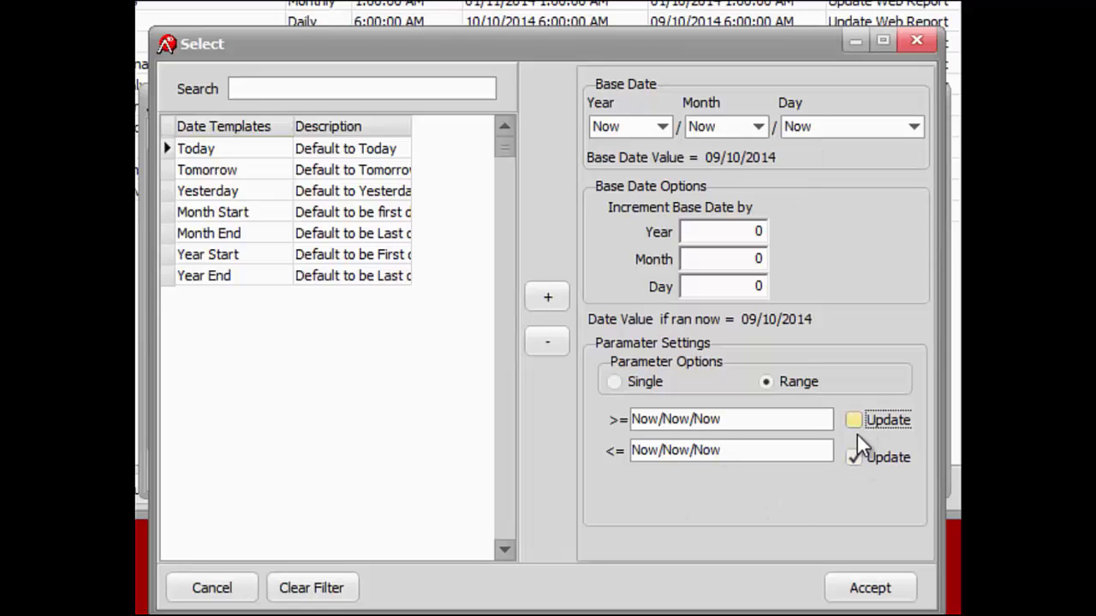
pyautogui.click(855, 420)
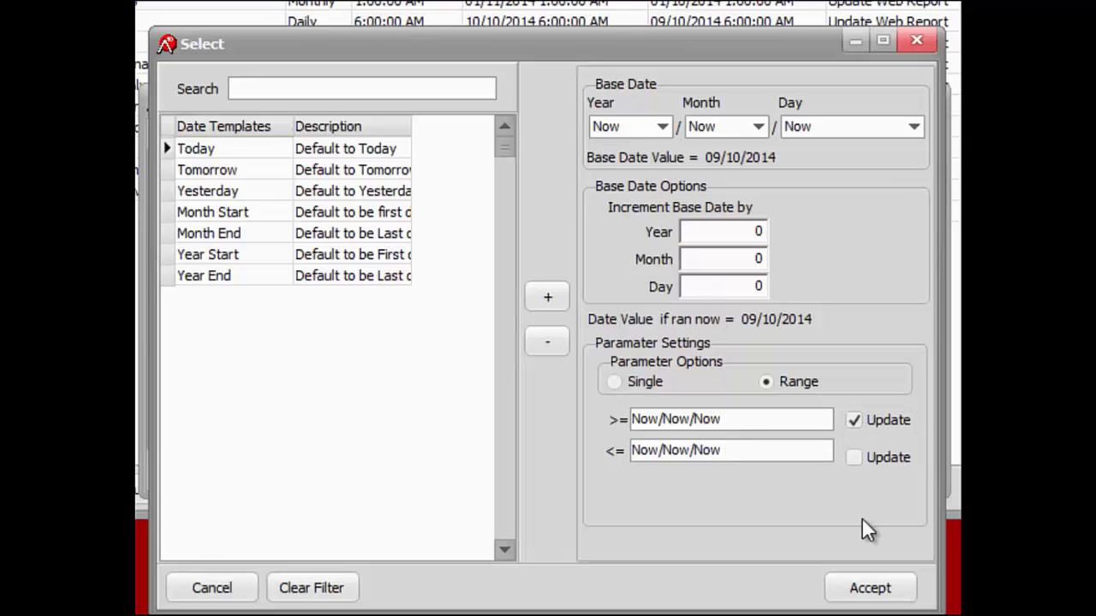
pyautogui.write('-4')
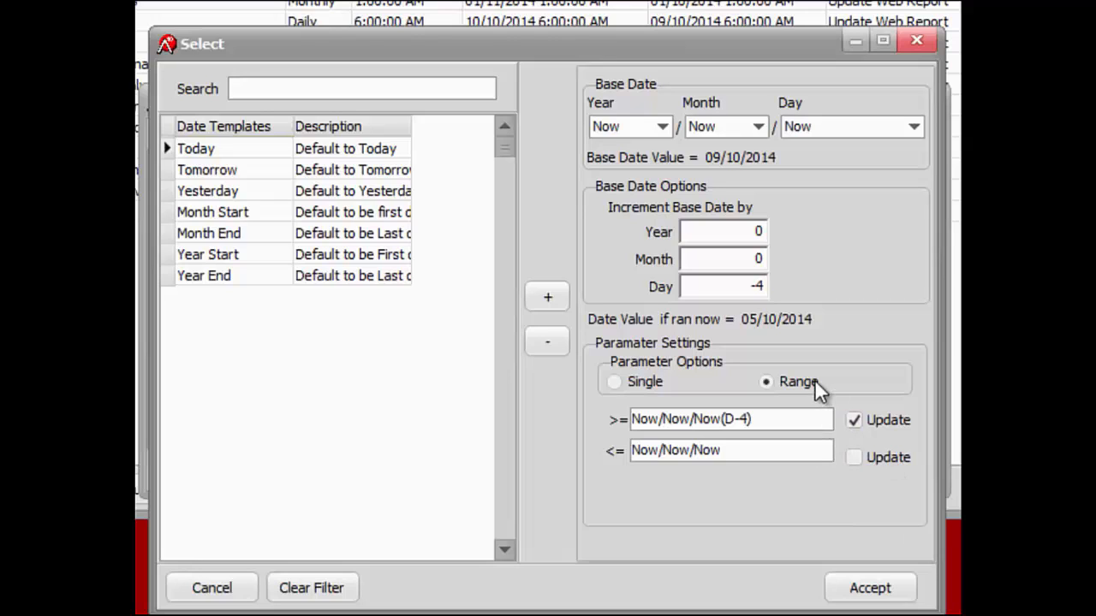
pyautogui.moveTo(767, 384)
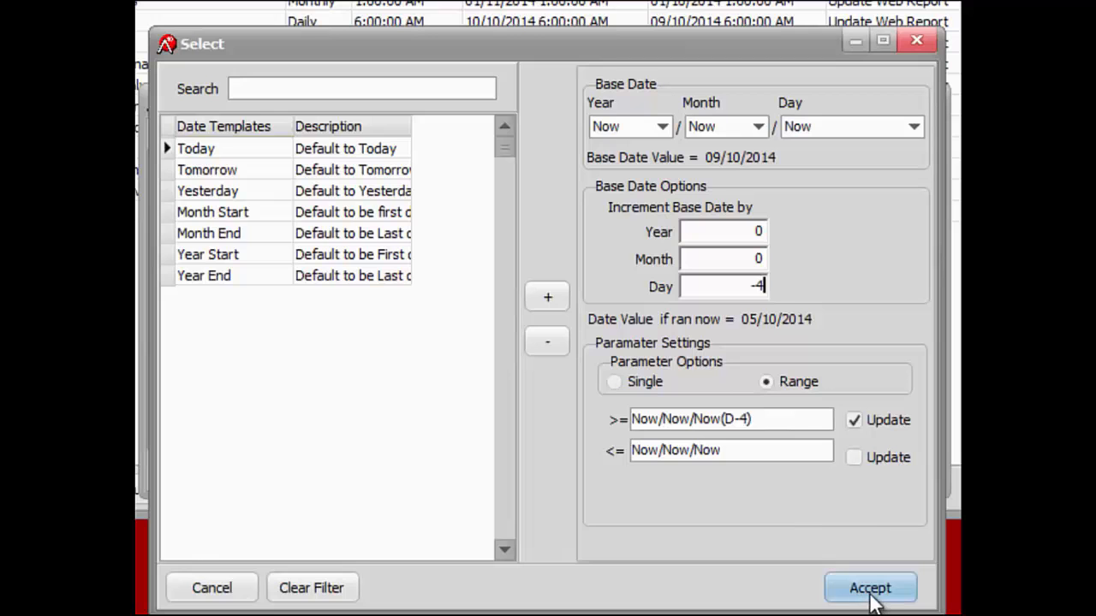
pyautogui.click(870, 586)
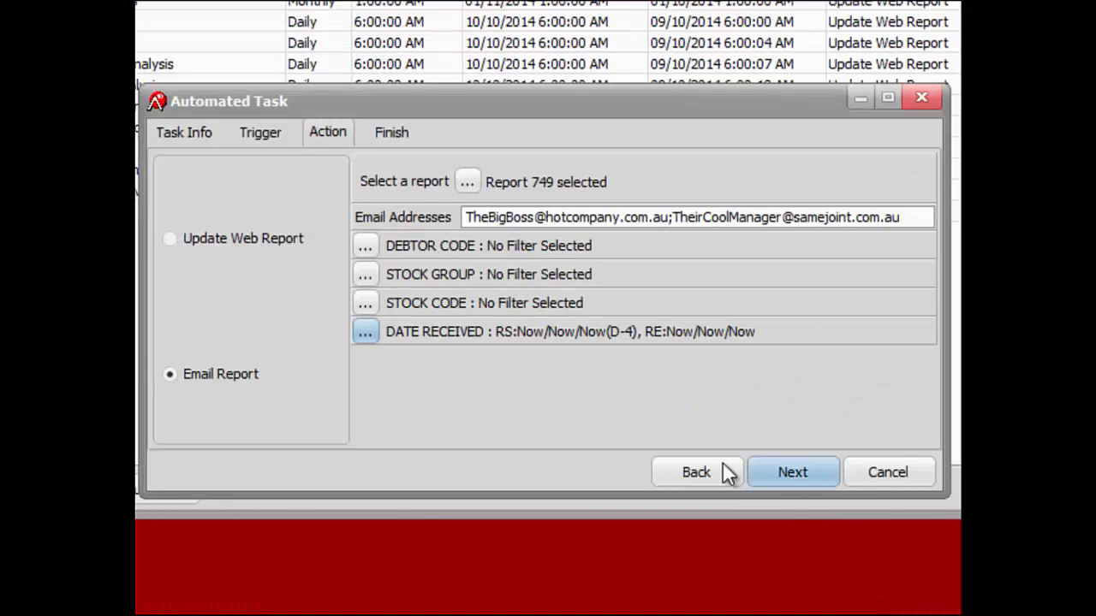
# Save Weekly Sales so it appears in the Automated Tasks grid with a Weekly Email action.
pyautogui.click(793, 473)
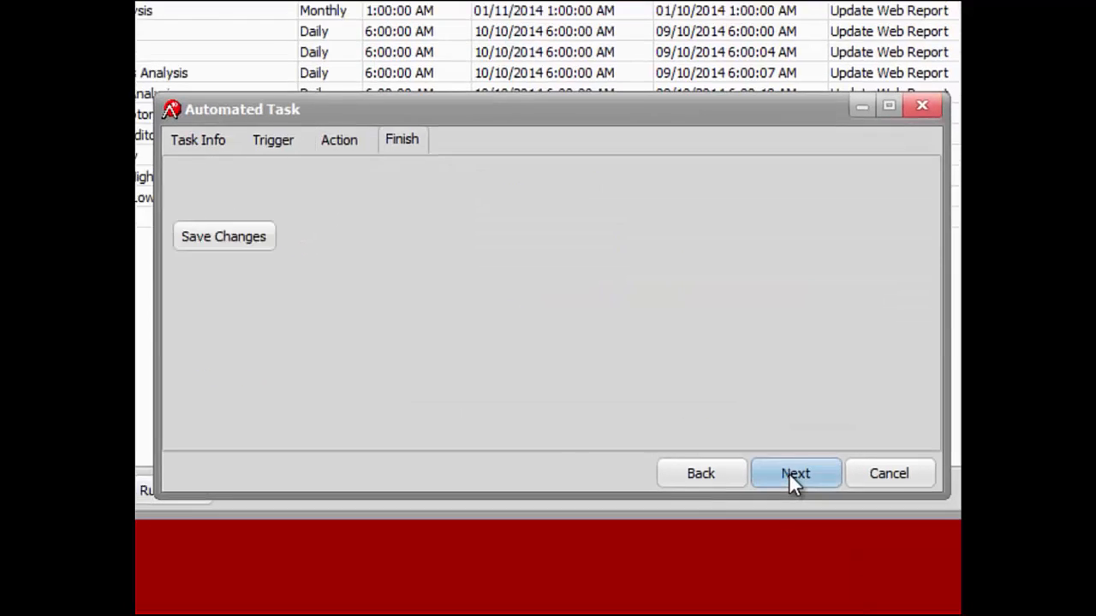
pyautogui.click(795, 473)
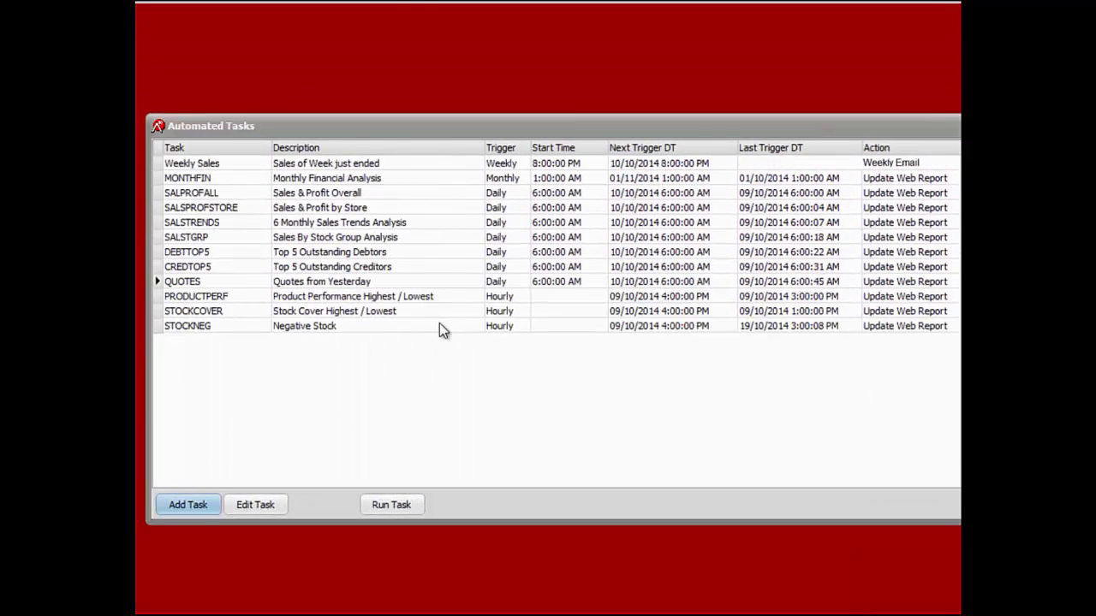
pyautogui.click(192, 162)
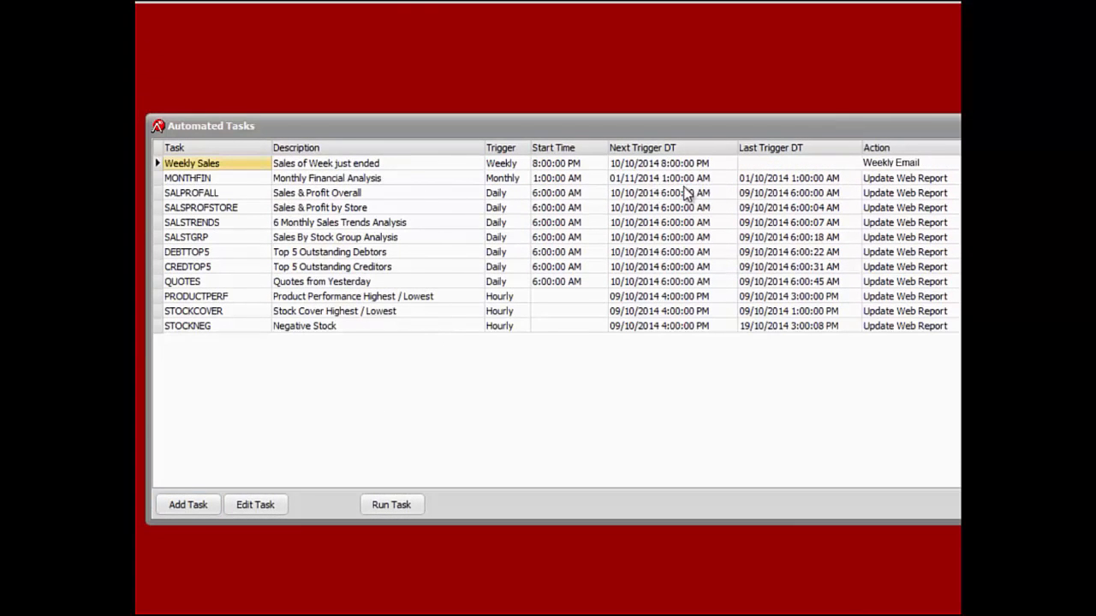
pyautogui.moveTo(253, 148)
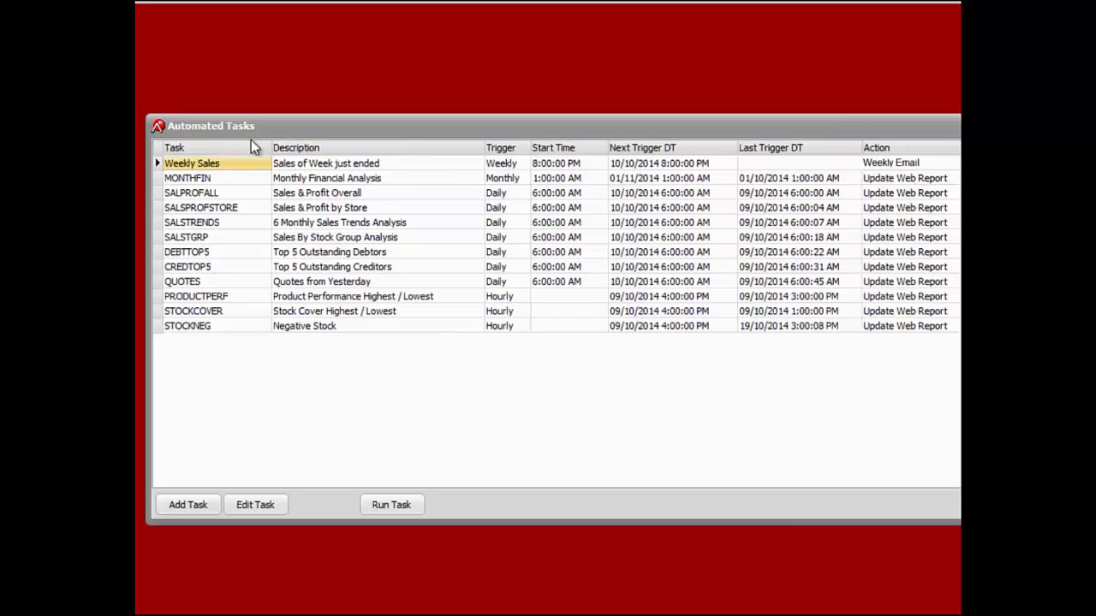
pyautogui.moveTo(255, 176)
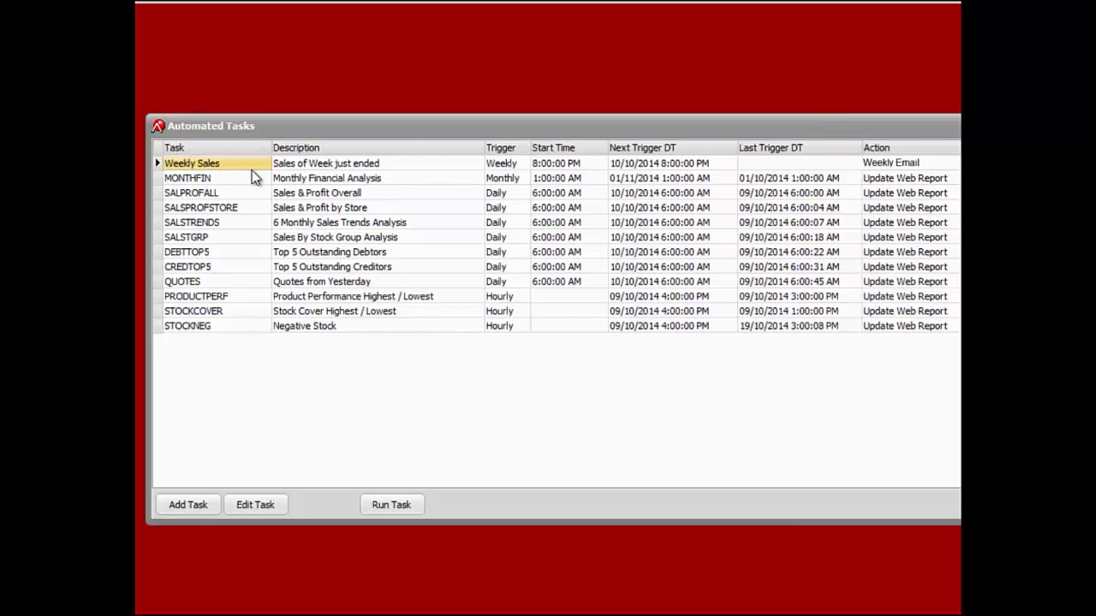